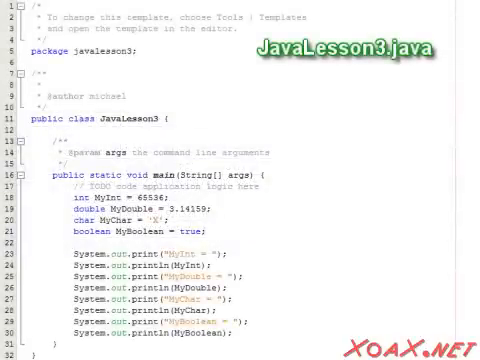
scroll(down, 3)
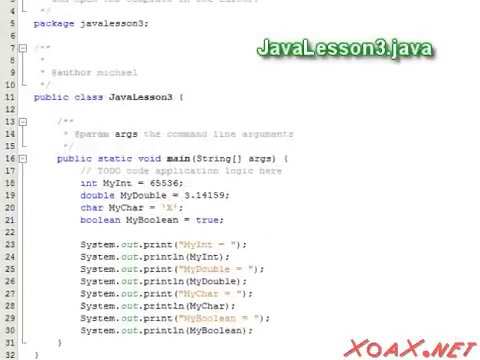
scroll(down, 3)
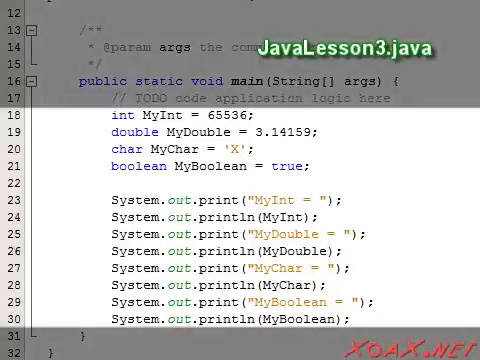